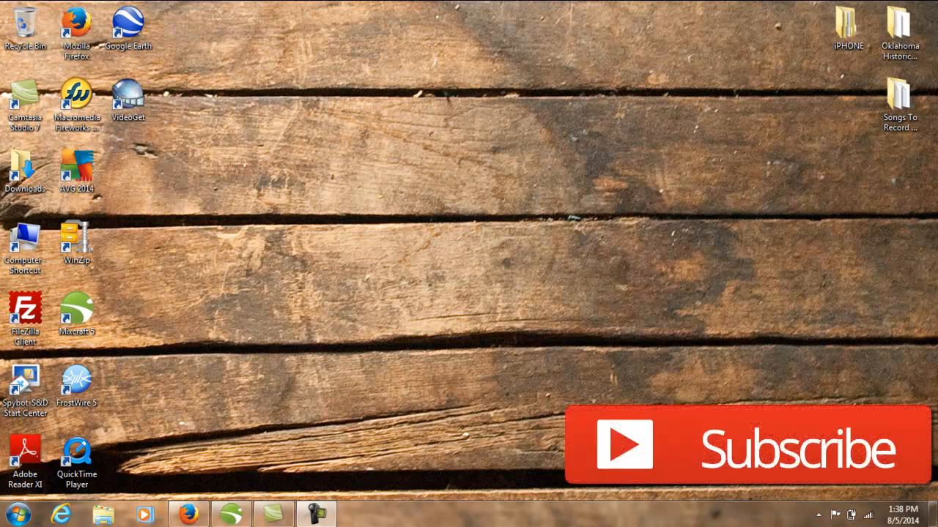
{"action": "mouse_move", "coordinate": [483, 107]}
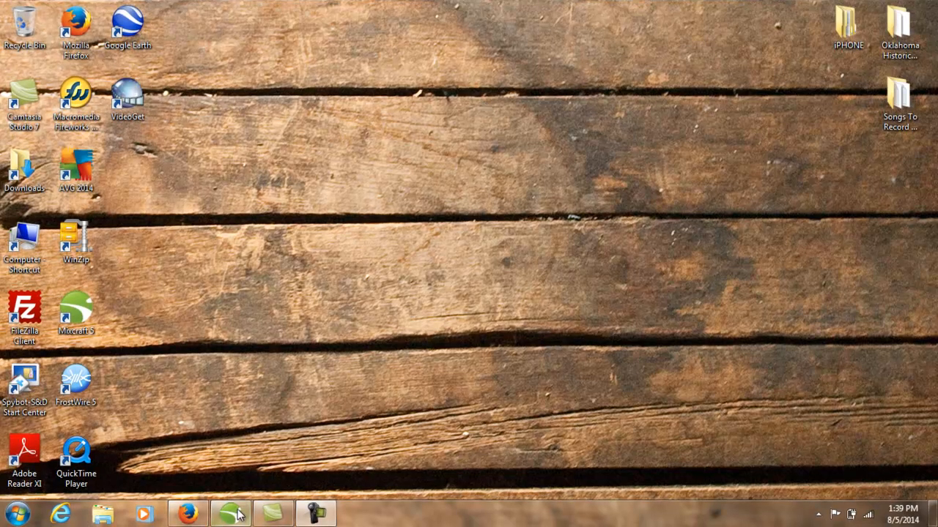
Play the Mixcraft project, unmute the 30(120BPM) drum track, and play both loops together.
{"action": "left_click", "coordinate": [230, 513]}
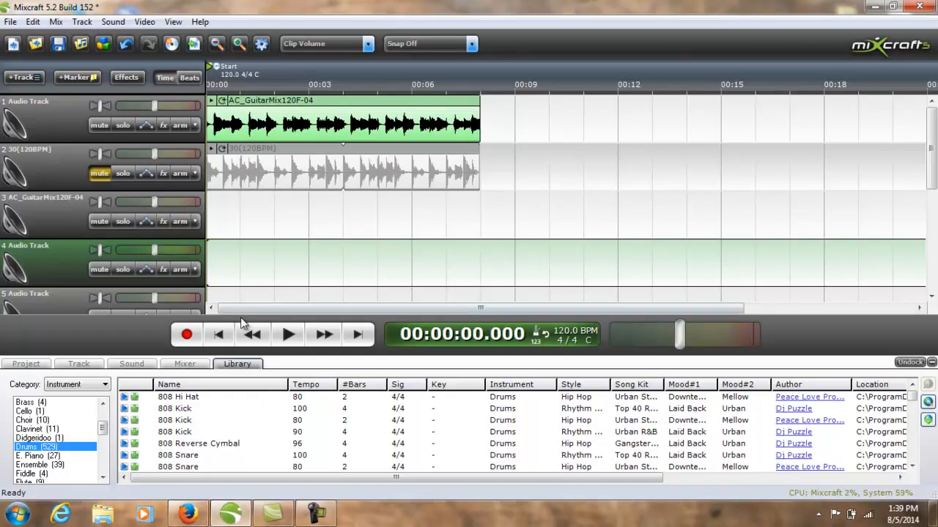
{"action": "mouse_move", "coordinate": [287, 335]}
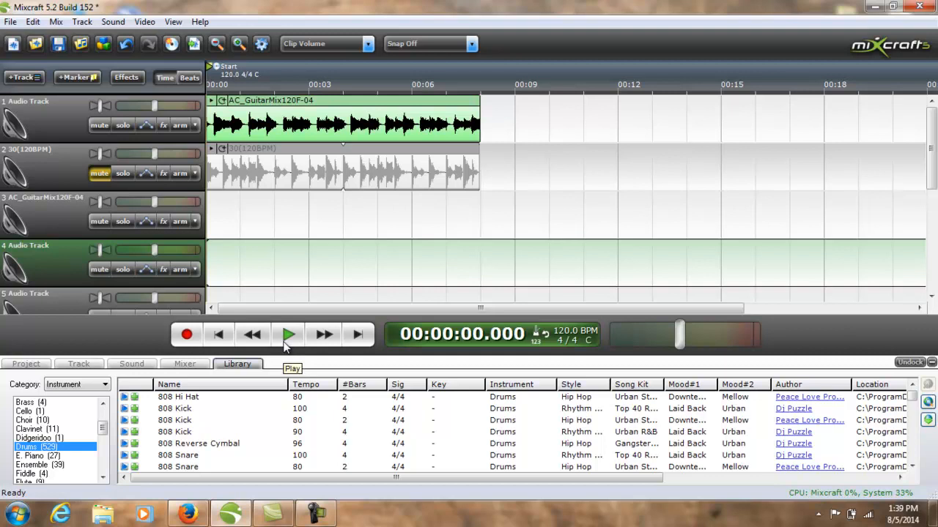
{"action": "left_click", "coordinate": [288, 335]}
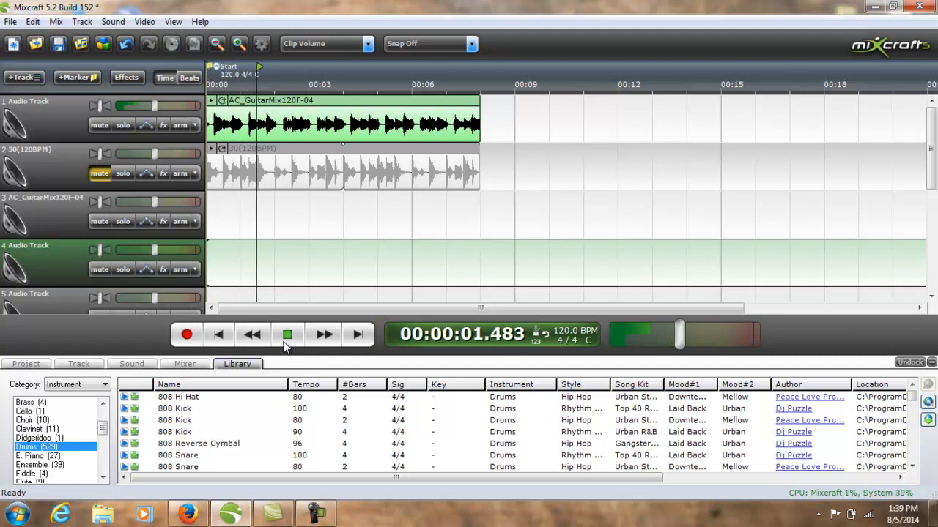
{"action": "left_click", "coordinate": [323, 334]}
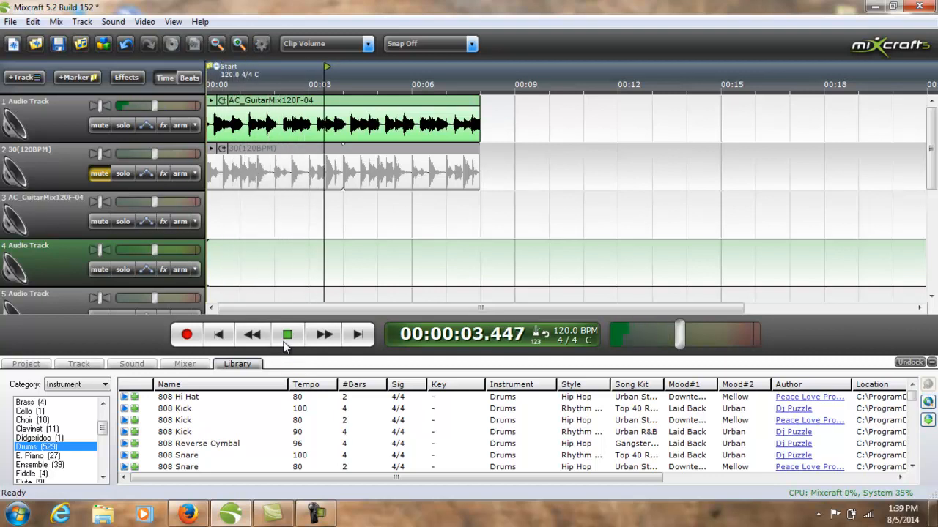
{"action": "left_click", "coordinate": [288, 335]}
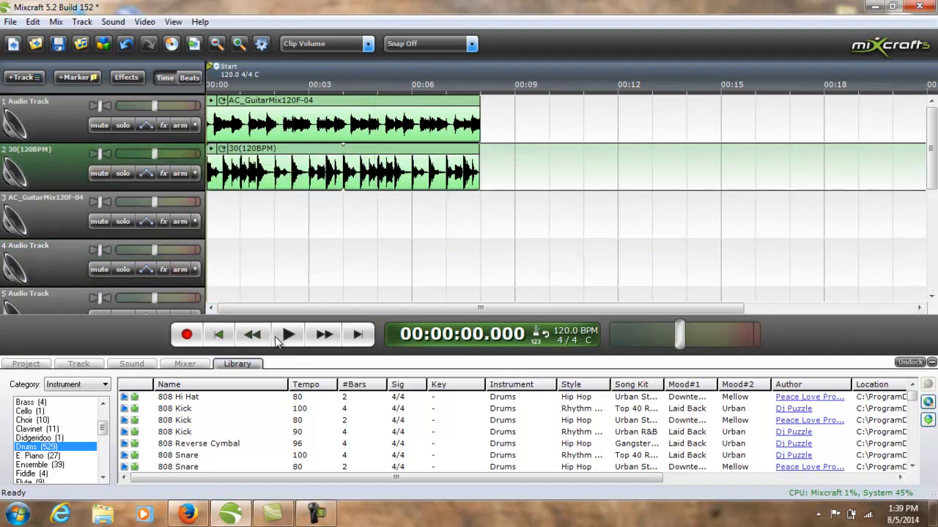
{"action": "left_click", "coordinate": [287, 334]}
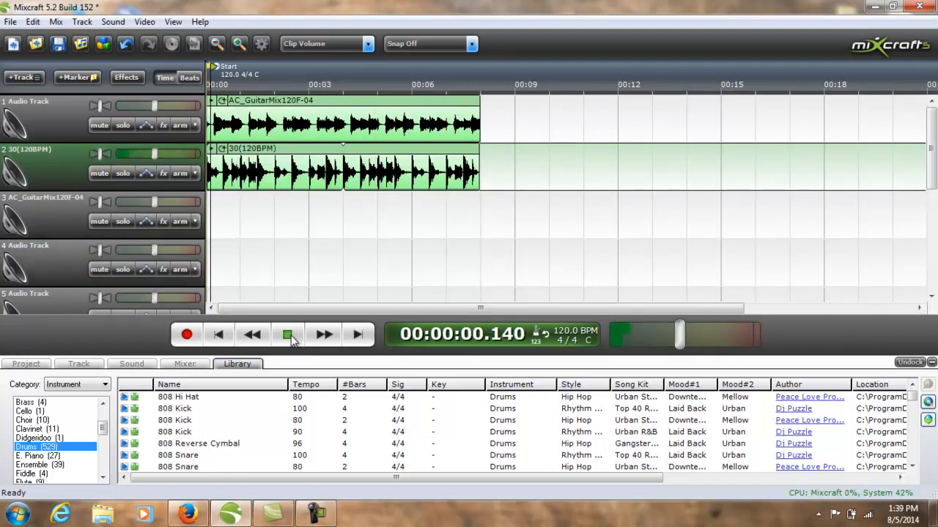
{"action": "left_click", "coordinate": [287, 334]}
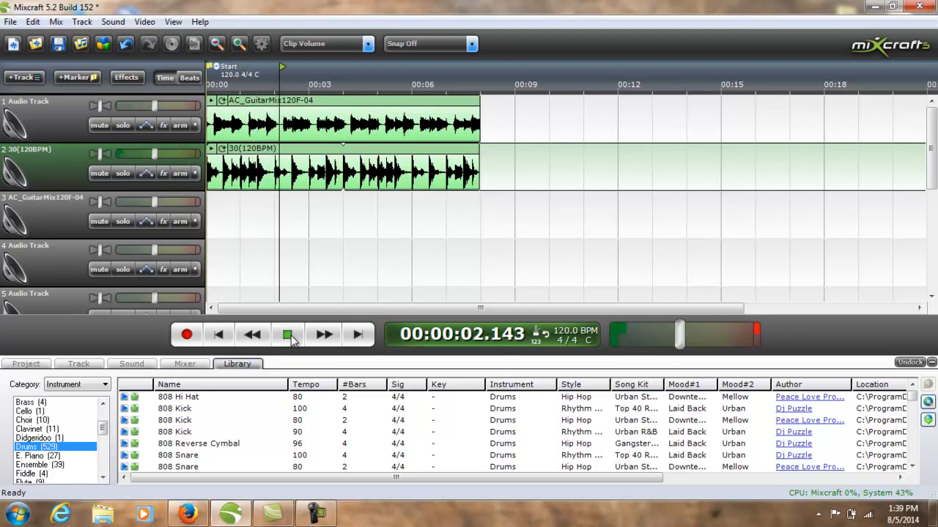
{"action": "left_click", "coordinate": [288, 334]}
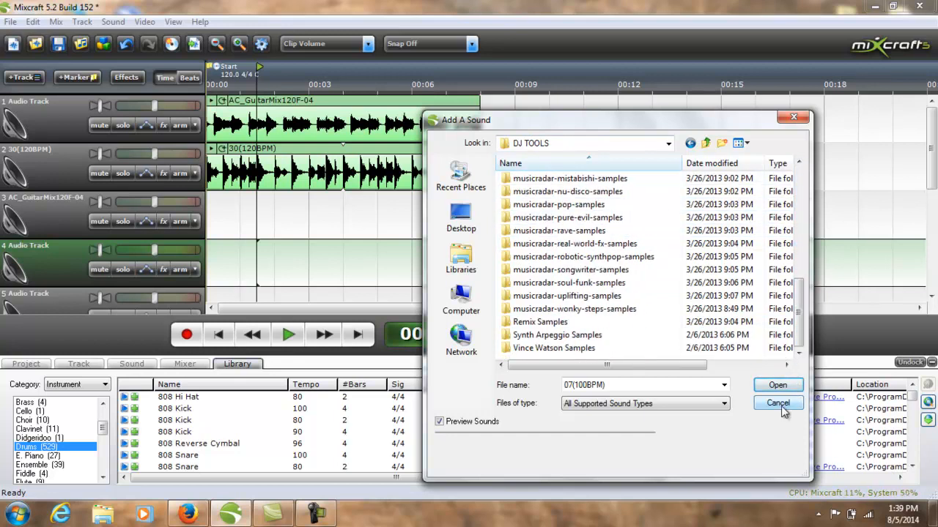
{"action": "left_click", "coordinate": [778, 403]}
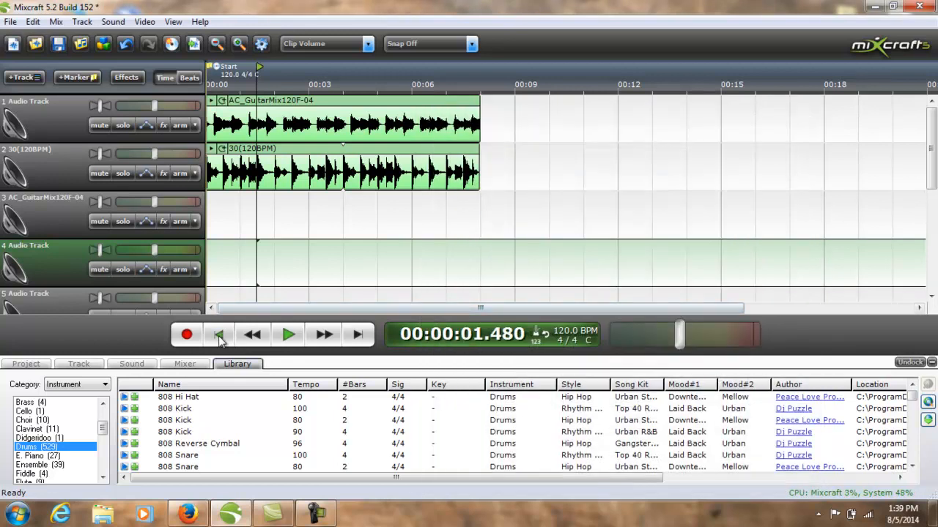
{"action": "left_click", "coordinate": [190, 512]}
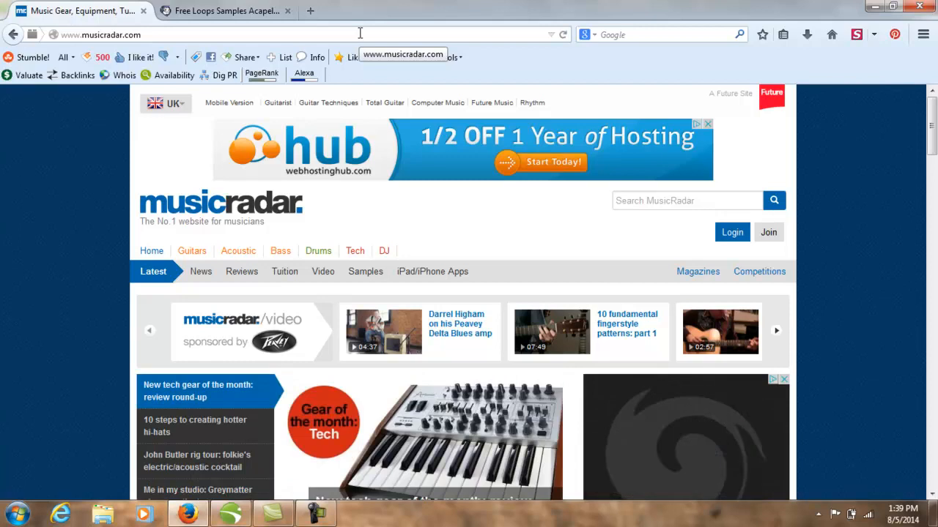
{"action": "mouse_move", "coordinate": [269, 212]}
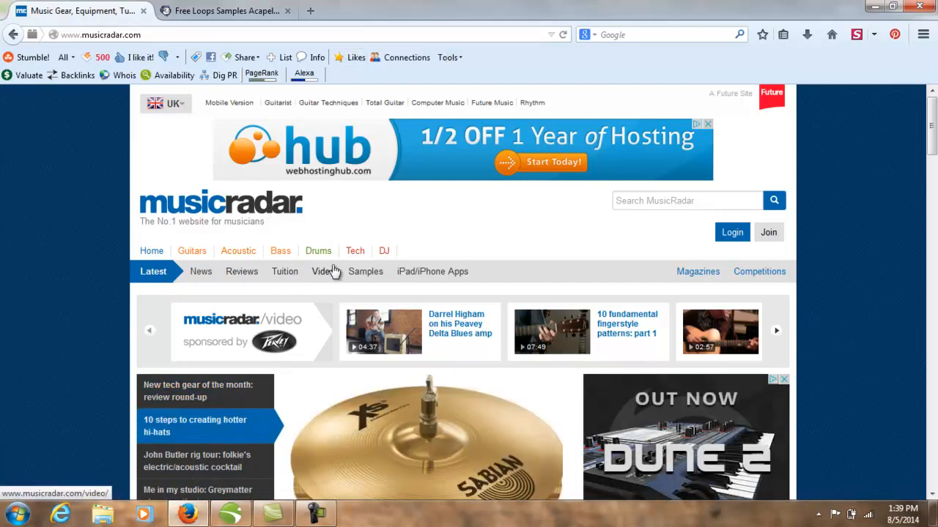
Open MusicRadar's Samples section to reach the SampleRadar free samples article.
{"action": "left_click", "coordinate": [365, 271]}
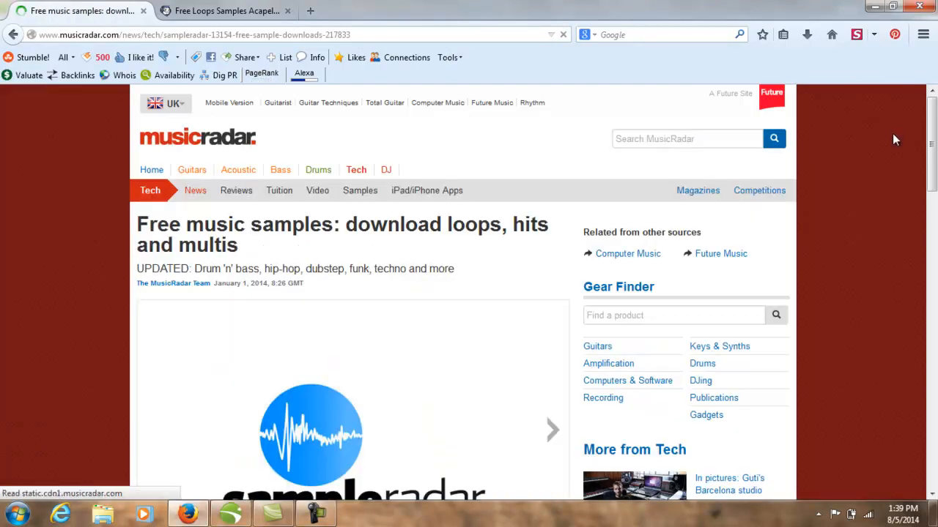
Advance the slideshow to slide 2, the 50 free Mistabishi DnB and dubstep samples.
{"action": "scroll", "scroll_direction": "down", "scroll_amount": 3}
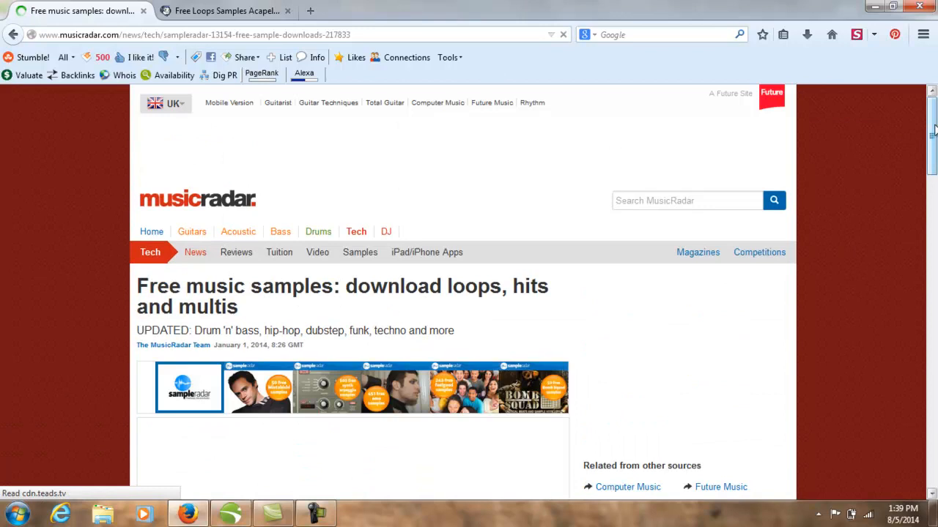
{"action": "scroll", "scroll_direction": "down", "scroll_amount": 3}
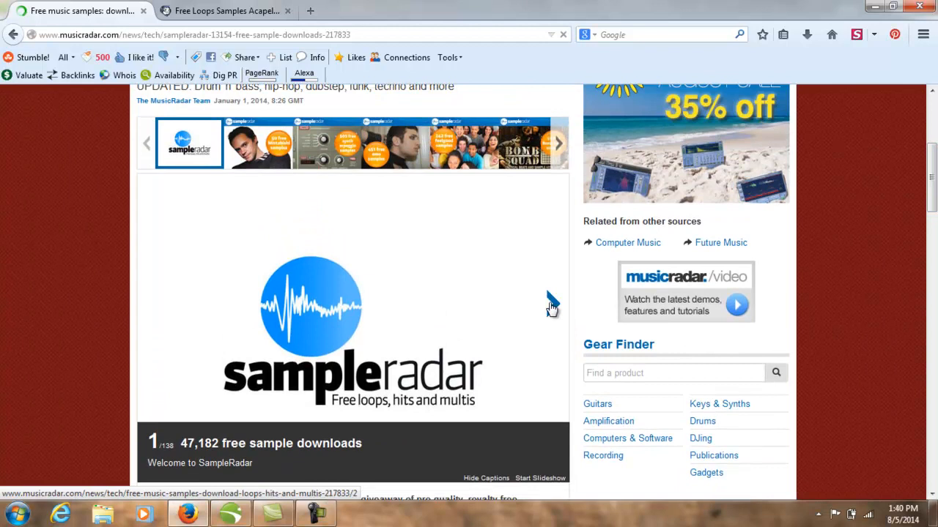
{"action": "left_click", "coordinate": [557, 142]}
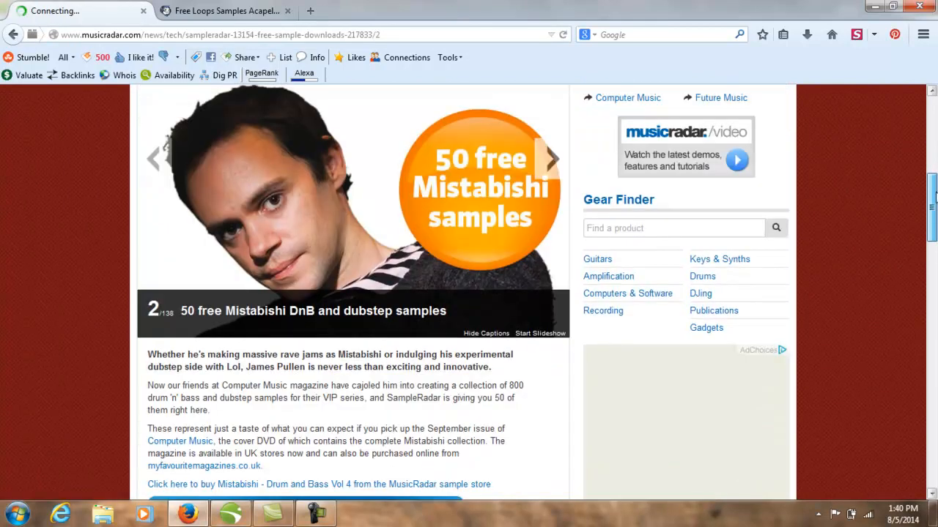
{"action": "scroll", "scroll_direction": "down", "scroll_amount": 3}
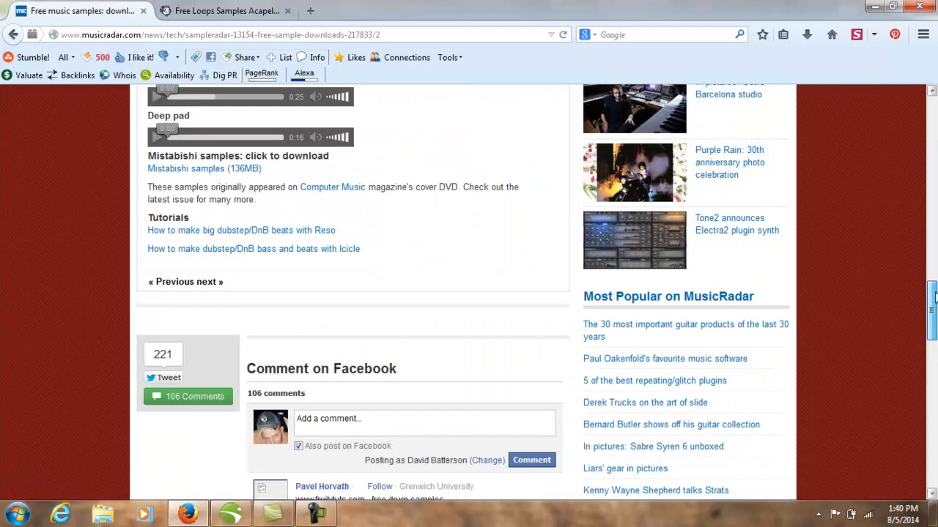
{"action": "scroll", "scroll_direction": "up", "scroll_amount": 3}
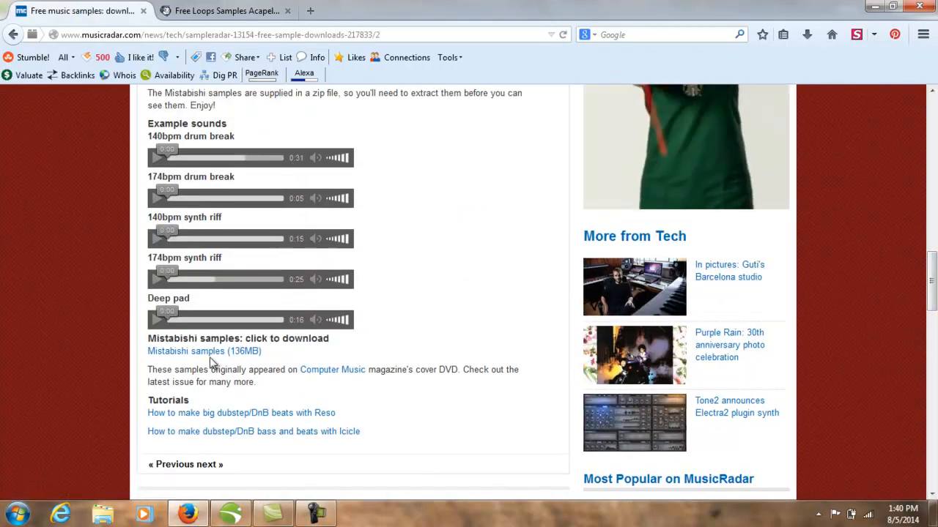
{"action": "mouse_move", "coordinate": [195, 353]}
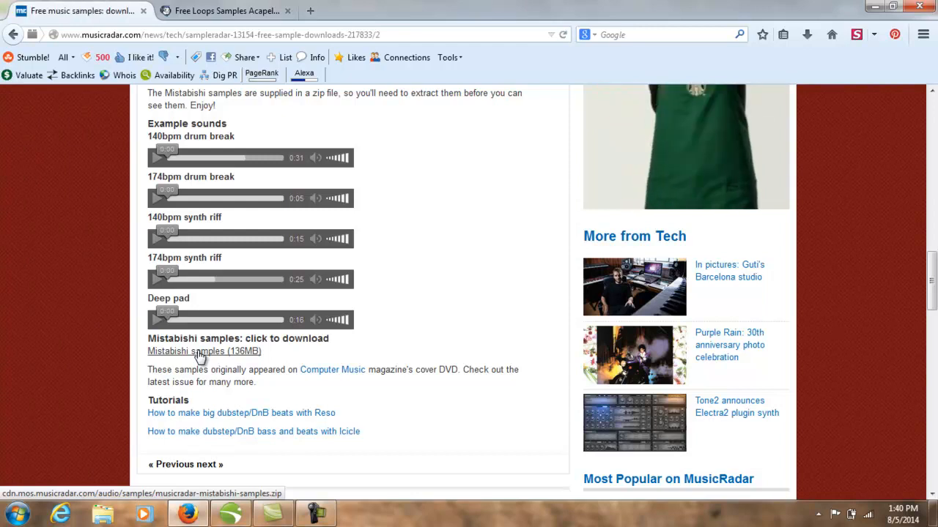
Download the Mistabishi samples zip, then advance the slideshow to the 503 synth arpeggio samples.
{"action": "left_click", "coordinate": [203, 352]}
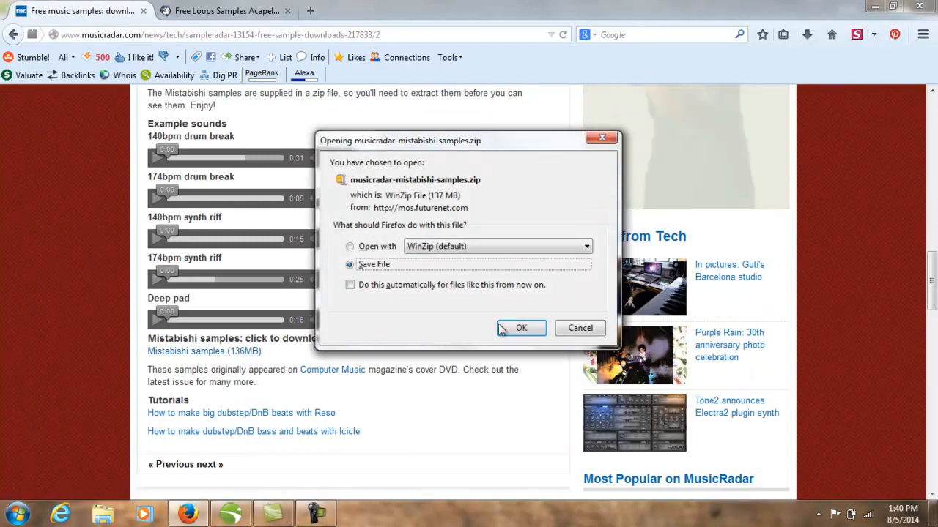
{"action": "left_click", "coordinate": [520, 328]}
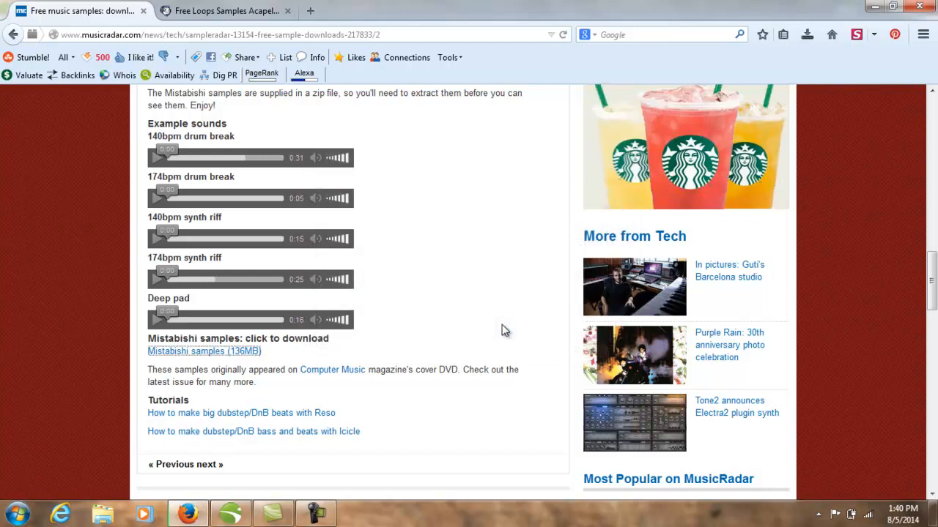
{"action": "scroll", "scroll_direction": "up", "scroll_amount": 3}
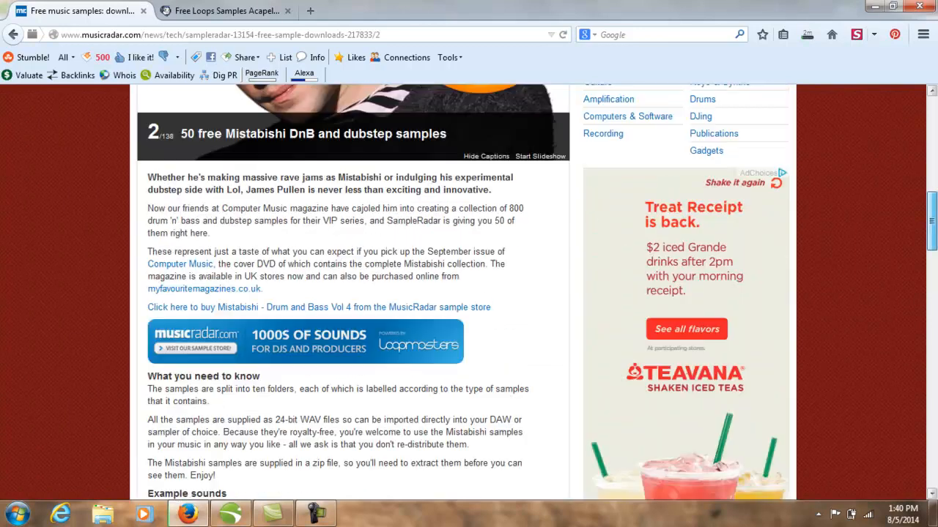
{"action": "scroll", "scroll_direction": "up", "scroll_amount": 3}
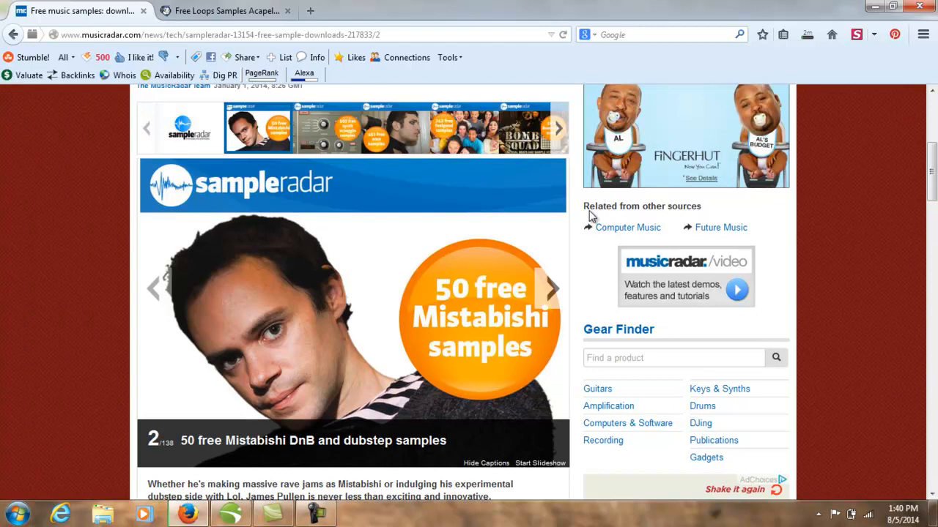
{"action": "left_click", "coordinate": [549, 290]}
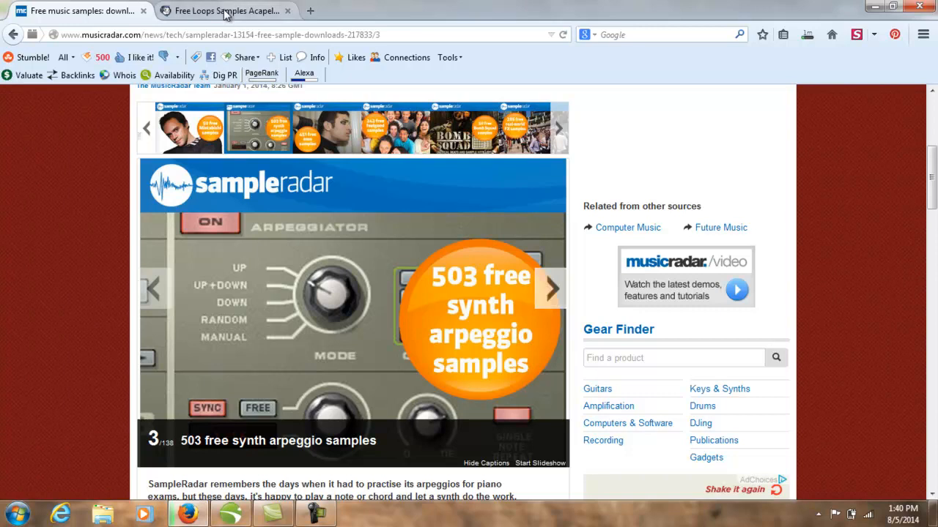
On Looperman, open Loops & Samples and scroll to the Search For Loops panel.
{"action": "left_click", "coordinate": [224, 10]}
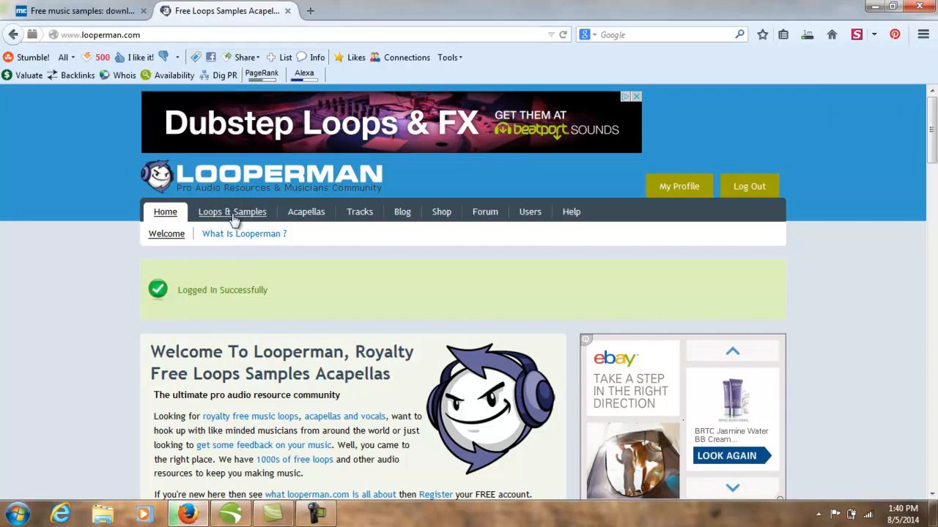
{"action": "left_click", "coordinate": [233, 211]}
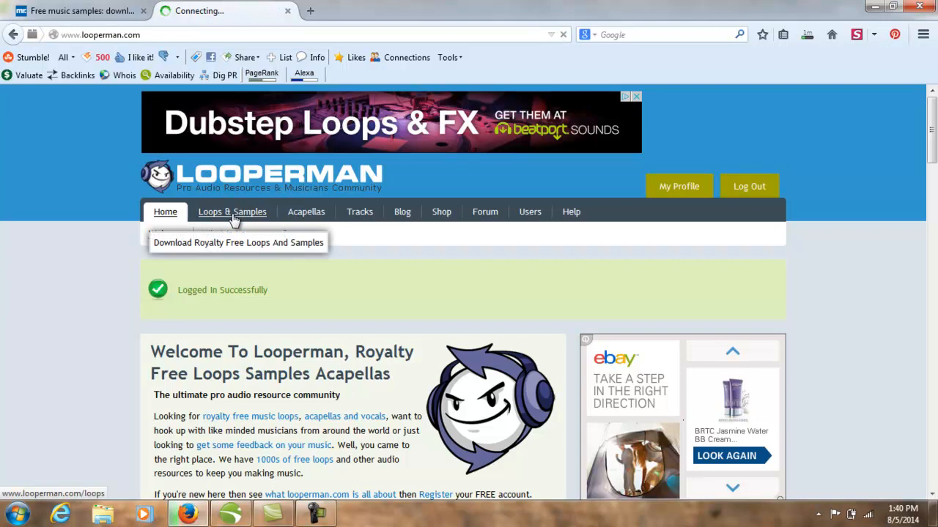
{"action": "left_click", "coordinate": [232, 211]}
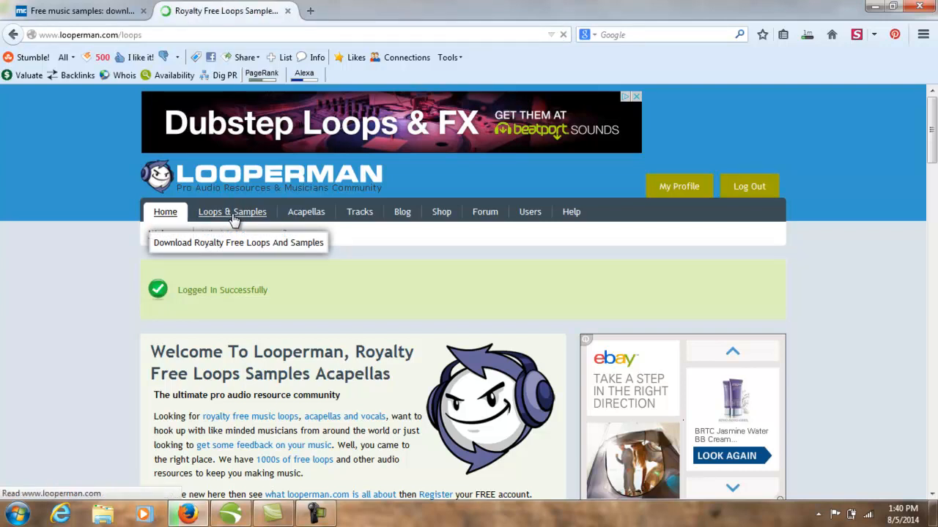
{"action": "left_click", "coordinate": [232, 212]}
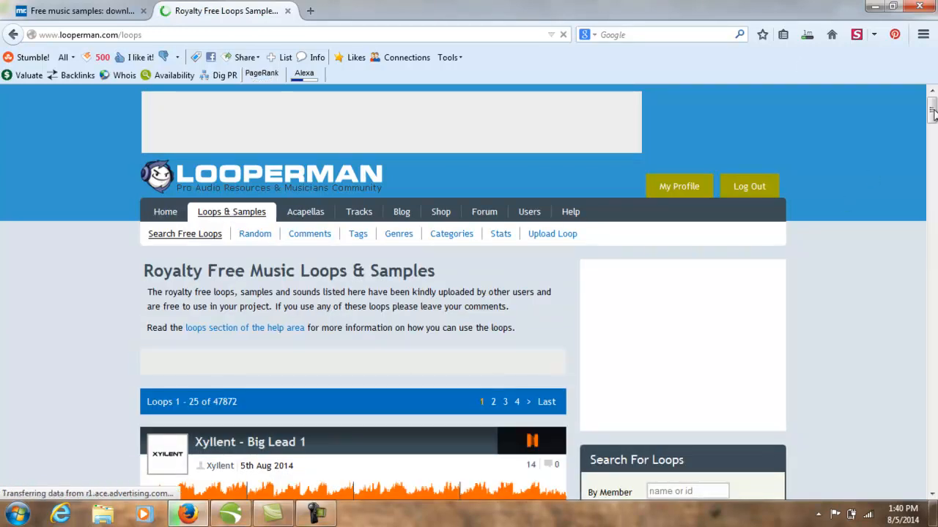
{"action": "scroll", "scroll_direction": "down", "scroll_amount": 3}
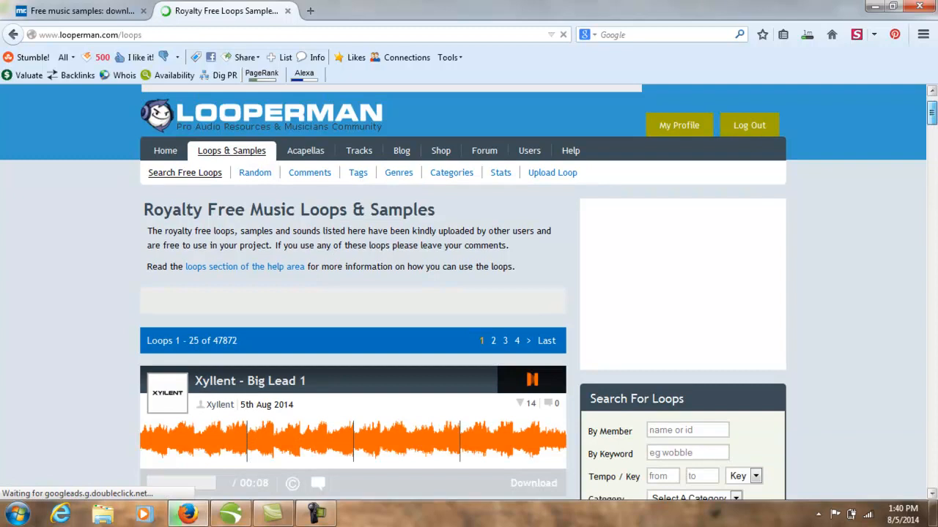
{"action": "mouse_move", "coordinate": [931, 114]}
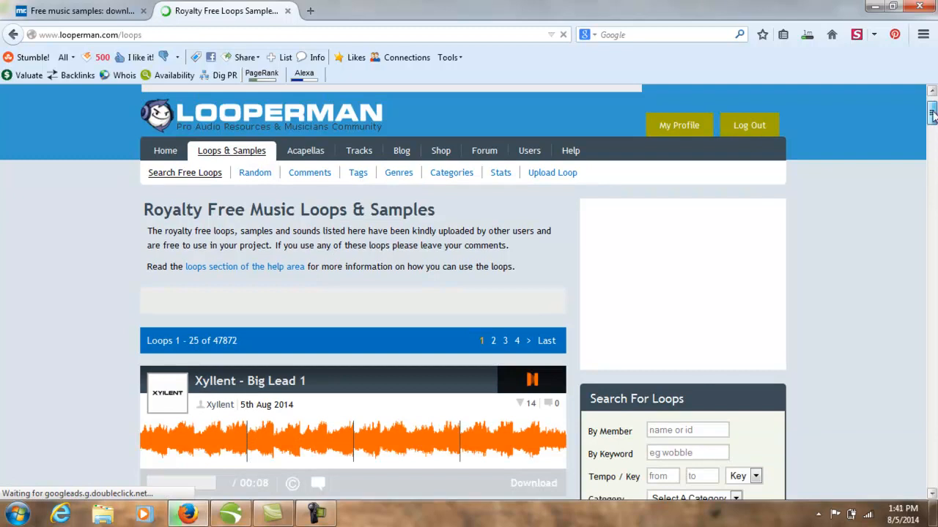
{"action": "scroll", "scroll_direction": "down", "scroll_amount": 3}
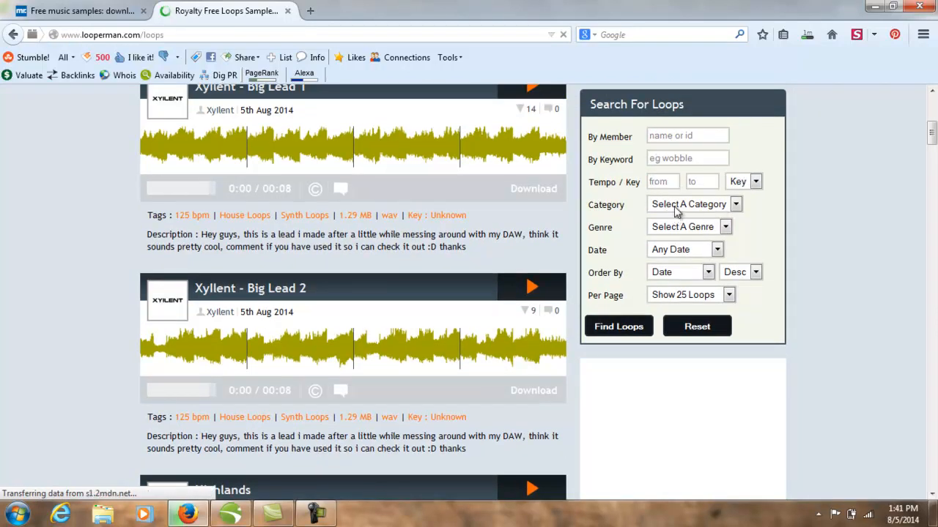
Search Looperman for Banjo loops showing 100 per page, yielding 11 results.
{"action": "left_click", "coordinate": [692, 203]}
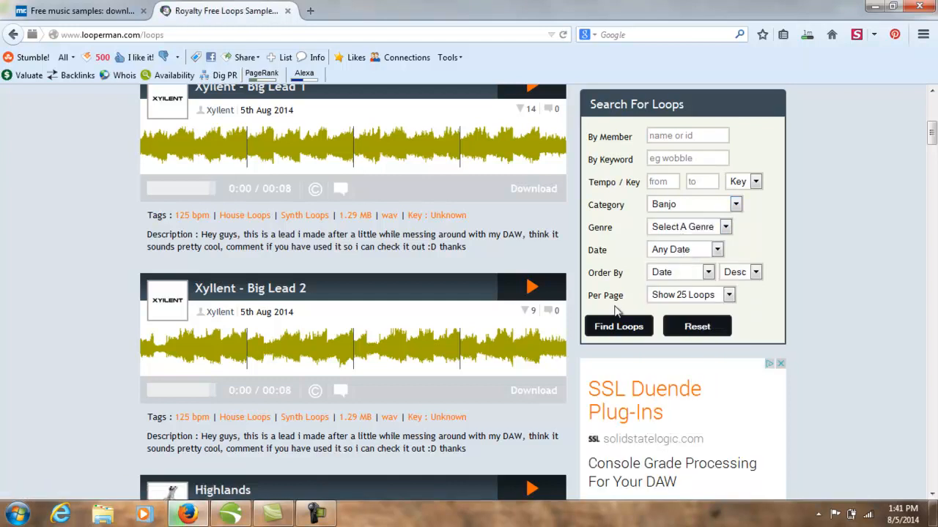
{"action": "mouse_move", "coordinate": [701, 298]}
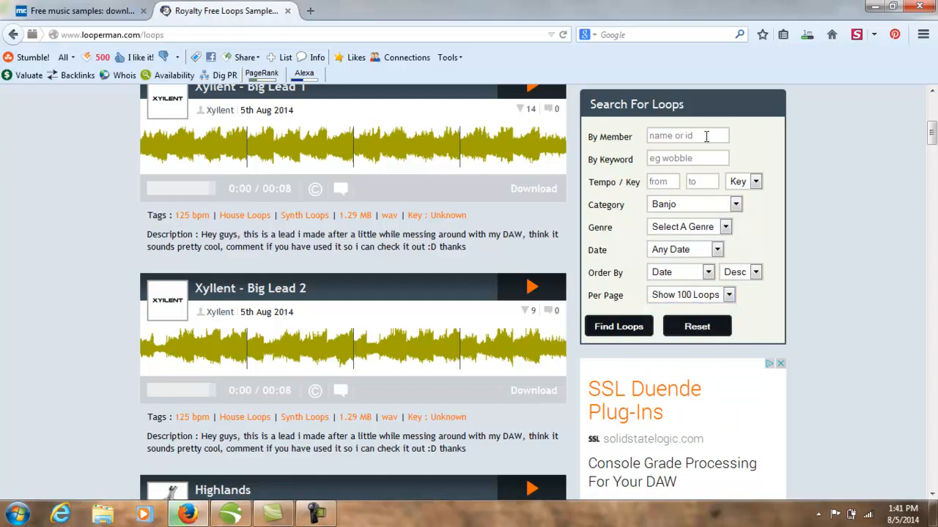
{"action": "left_click", "coordinate": [618, 326]}
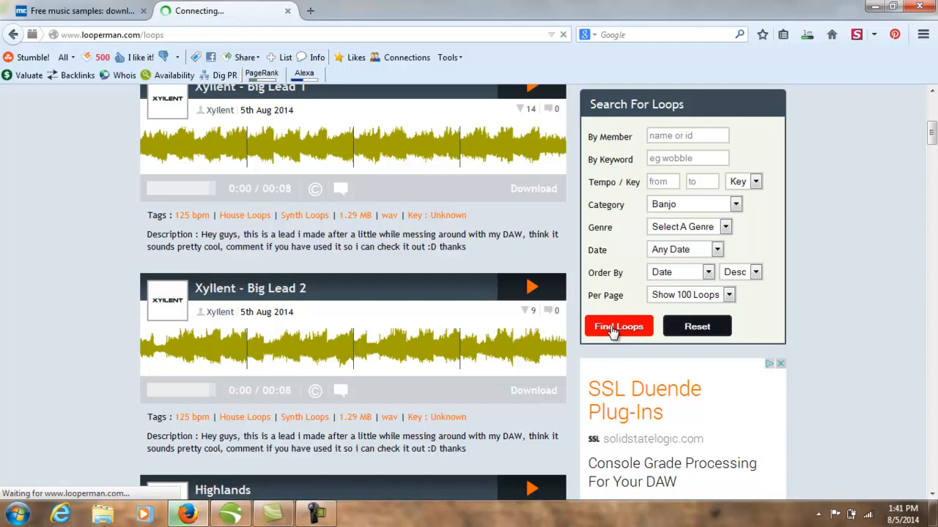
{"action": "left_click", "coordinate": [618, 326]}
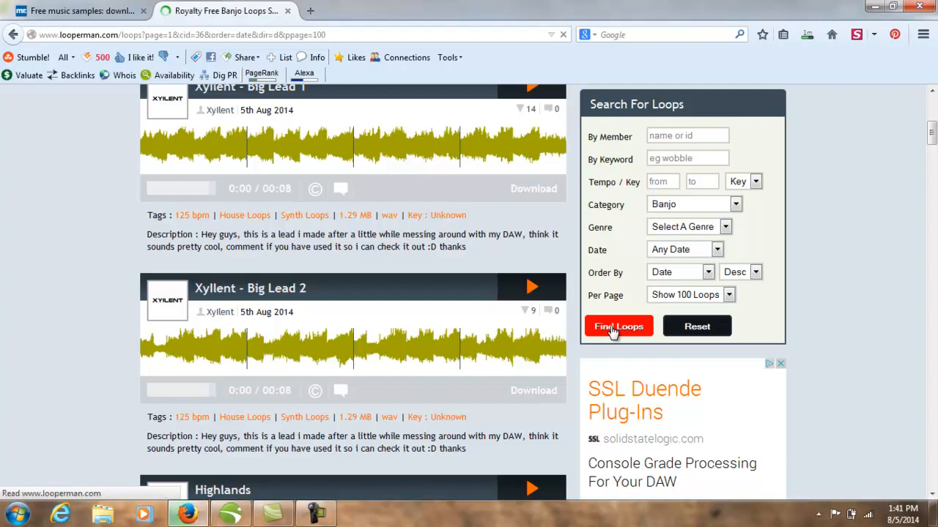
{"action": "left_click", "coordinate": [618, 326]}
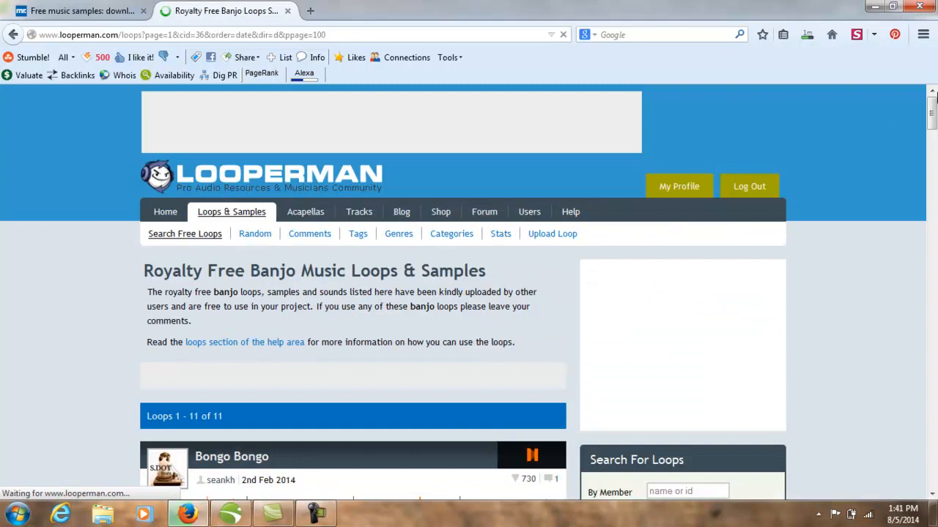
{"action": "scroll", "scroll_direction": "down", "scroll_amount": 3}
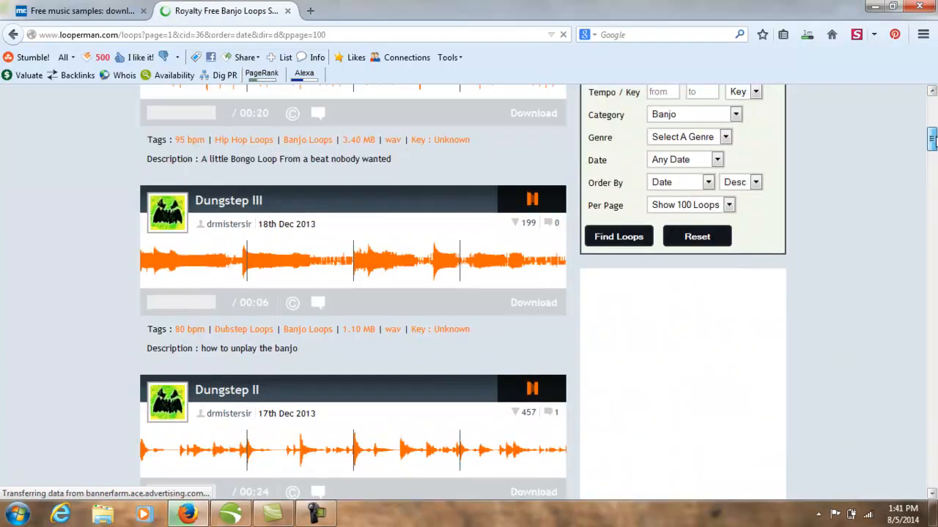
{"action": "scroll", "scroll_direction": "down", "scroll_amount": 3}
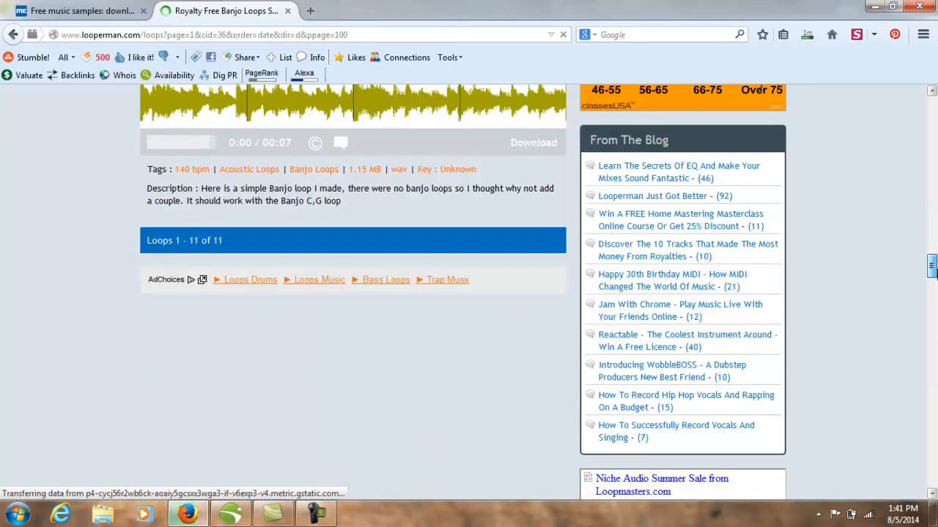
{"action": "scroll", "scroll_direction": "down", "scroll_amount": 3}
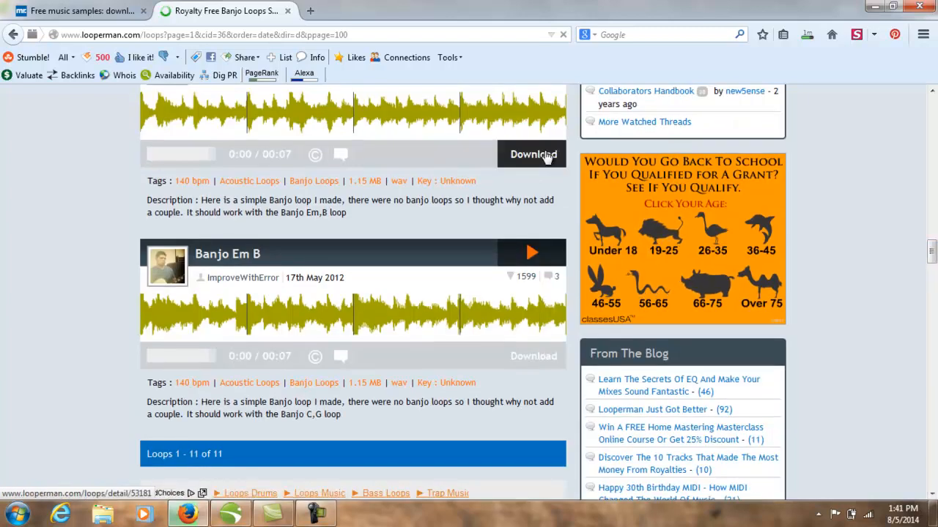
Download the Banjo C G loop from its detail page, then close the Looperman tab.
{"action": "left_click", "coordinate": [531, 153]}
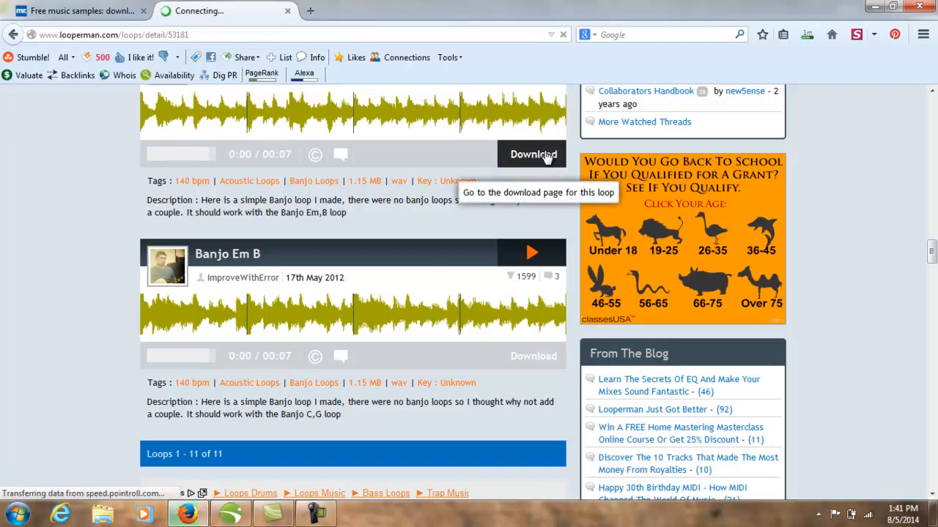
{"action": "left_click", "coordinate": [531, 153]}
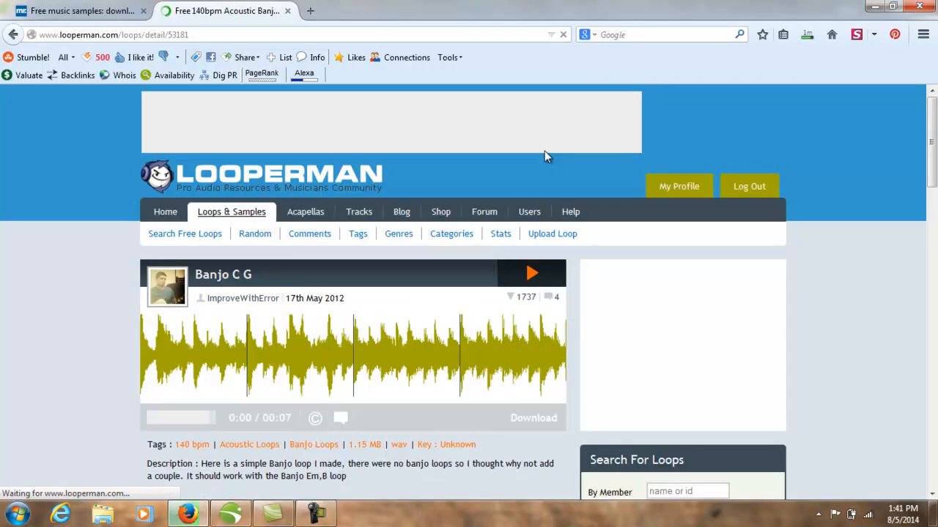
{"action": "mouse_move", "coordinate": [532, 419]}
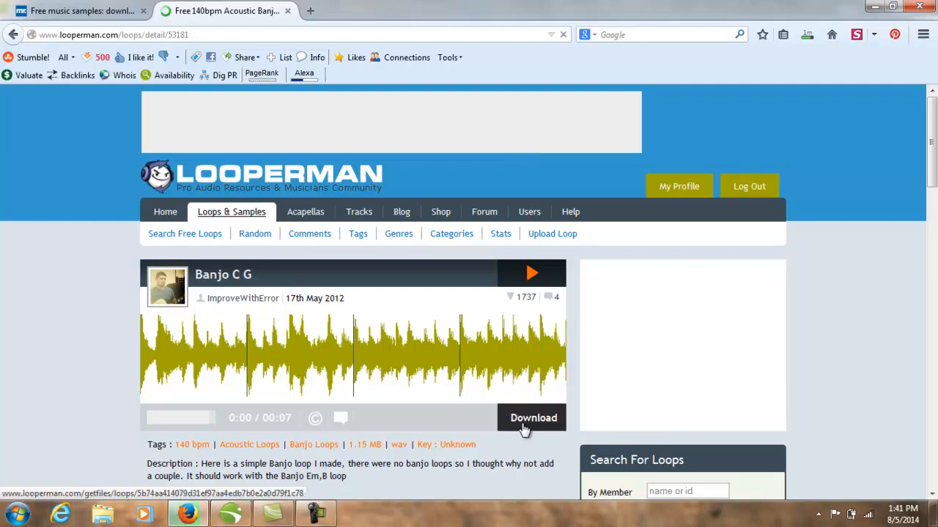
{"action": "left_click", "coordinate": [532, 417]}
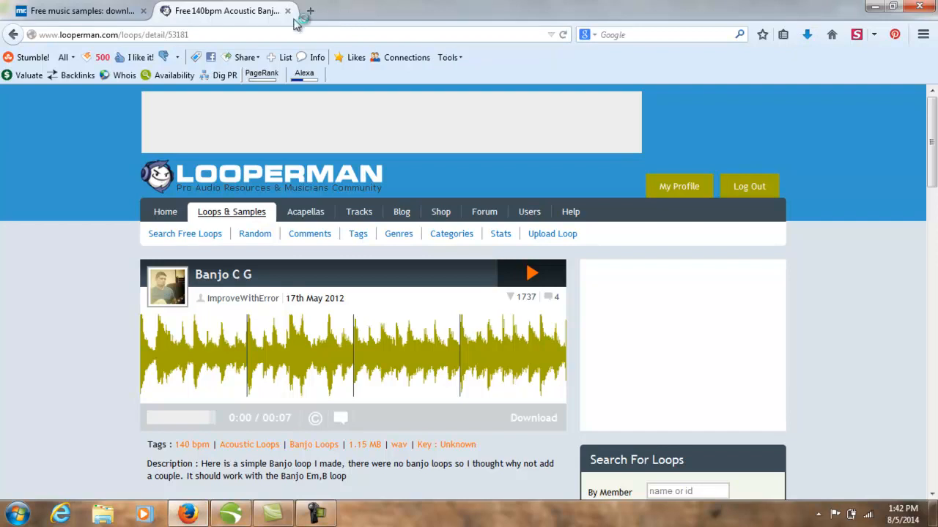
{"action": "left_click", "coordinate": [286, 12]}
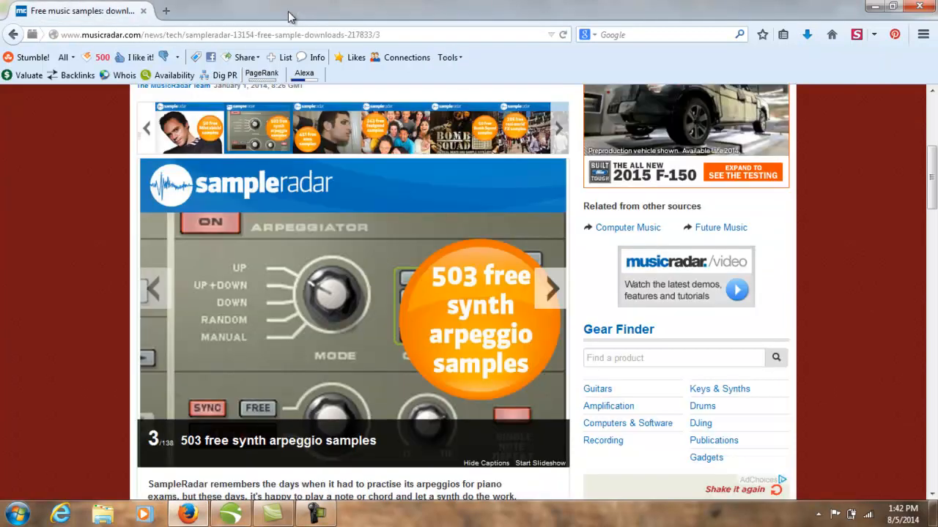
{"action": "mouse_move", "coordinate": [484, 5]}
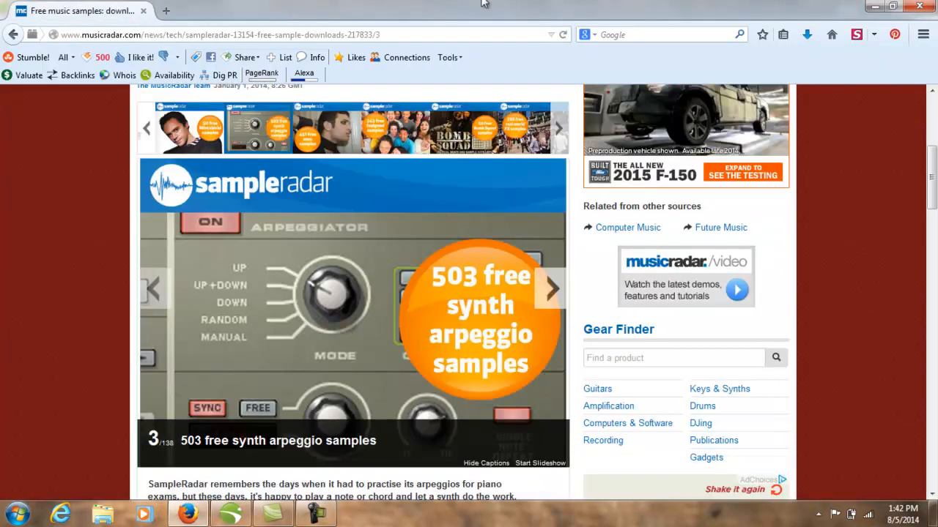